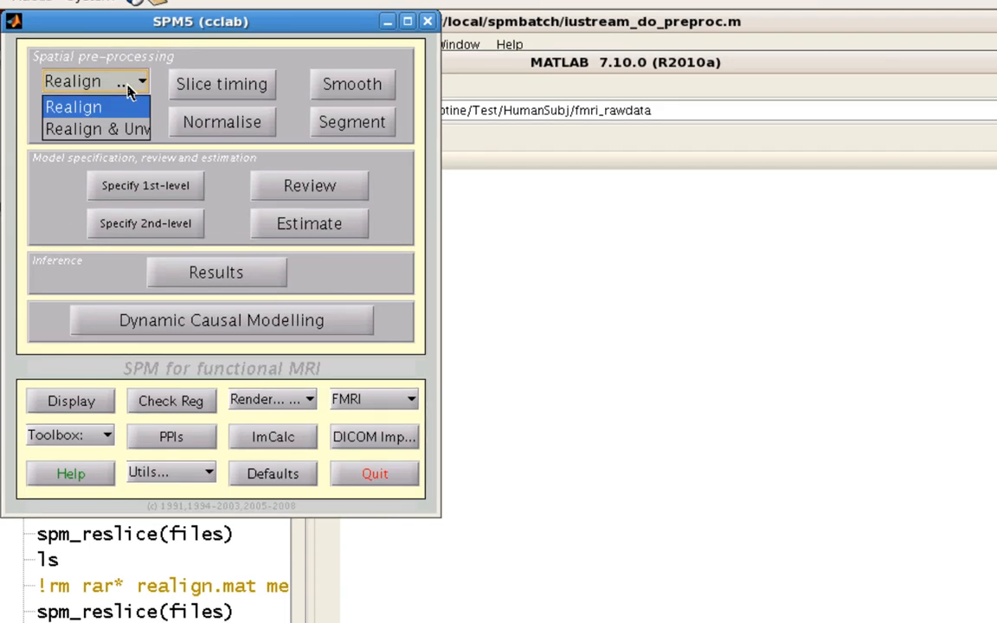
mouse_move(120, 106)
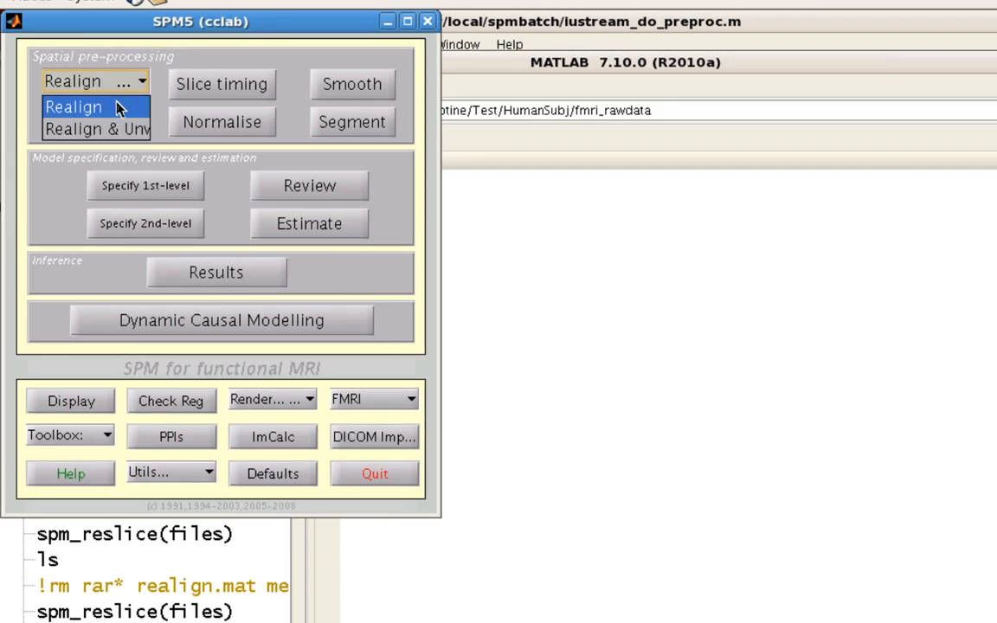
mouse_move(121, 128)
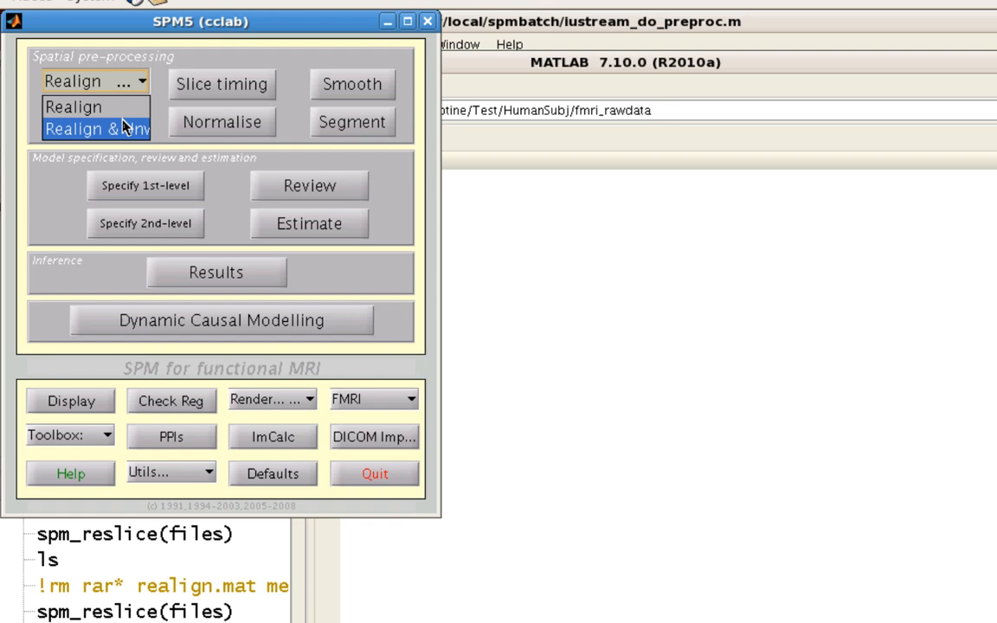
mouse_move(74, 106)
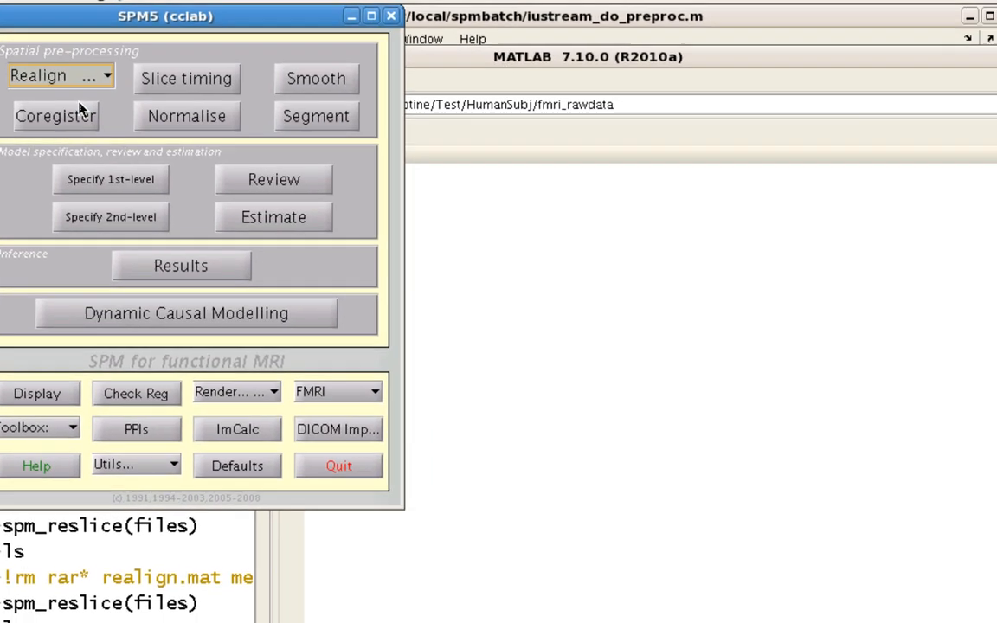
Start a Realign batch job from the SPM5 dropdown
click(59, 76)
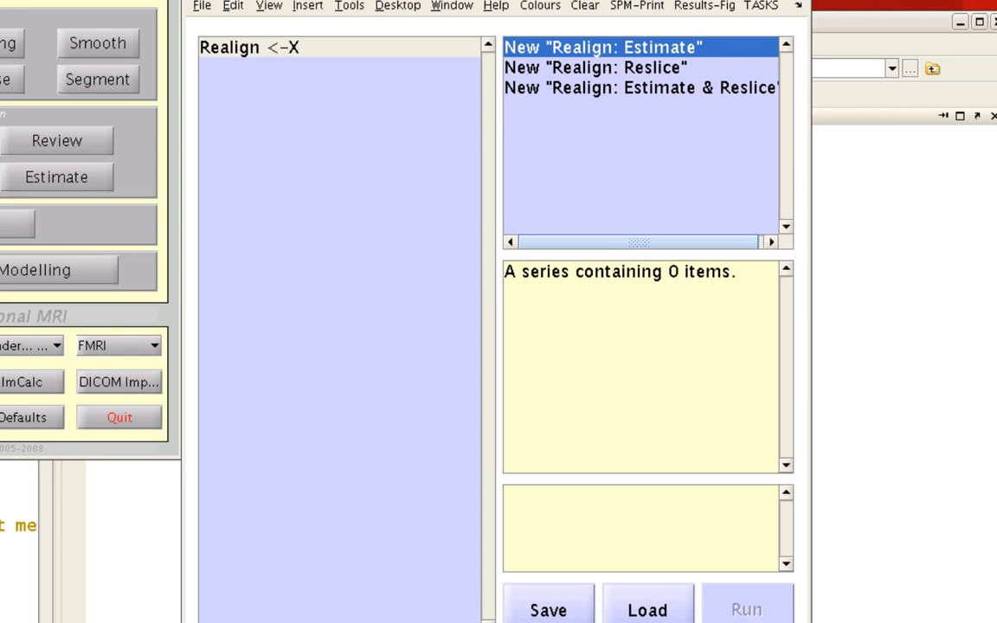
mouse_move(361, 86)
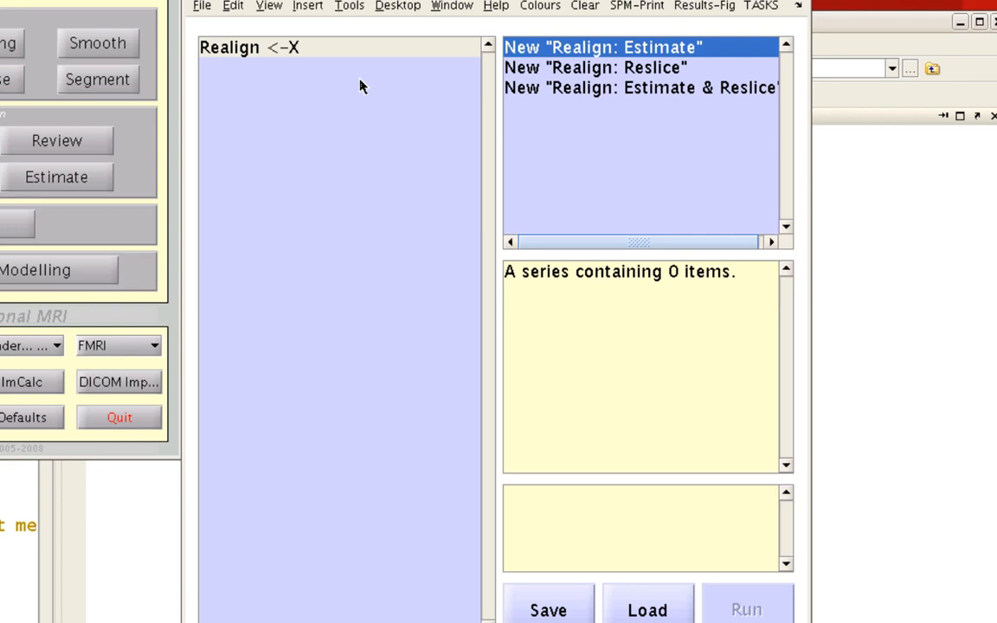
mouse_move(561, 92)
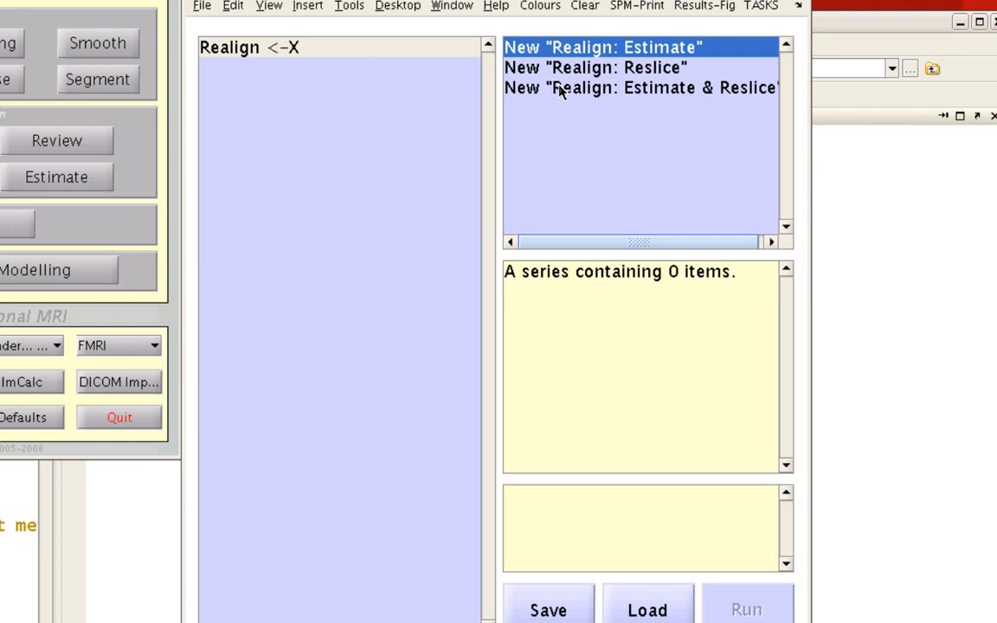
mouse_move(601, 111)
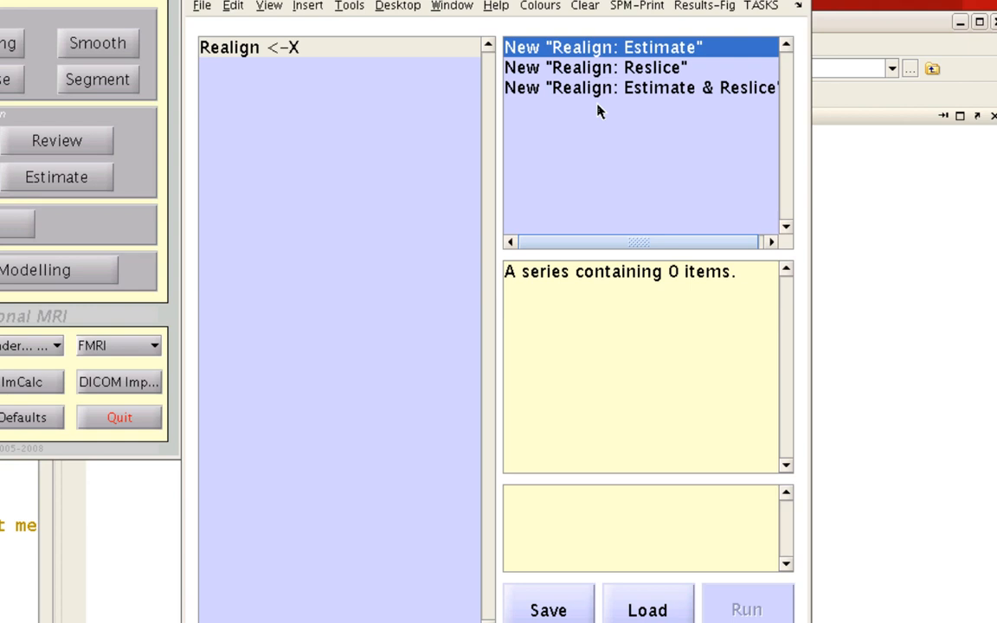
mouse_move(636, 74)
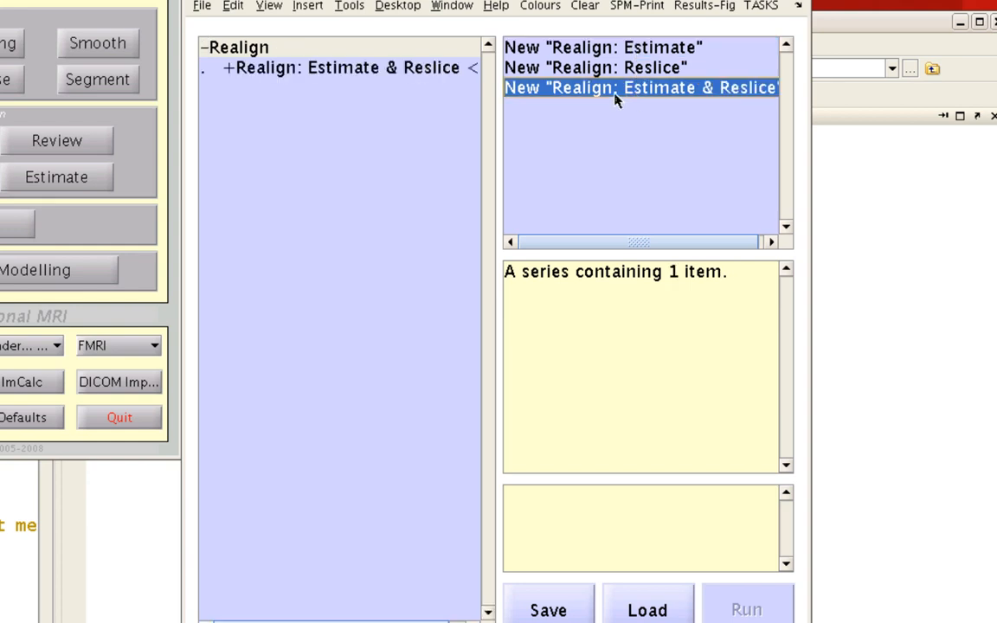
Add a new Session under the Estimate & Reslice Data and begin specifying its files
click(342, 67)
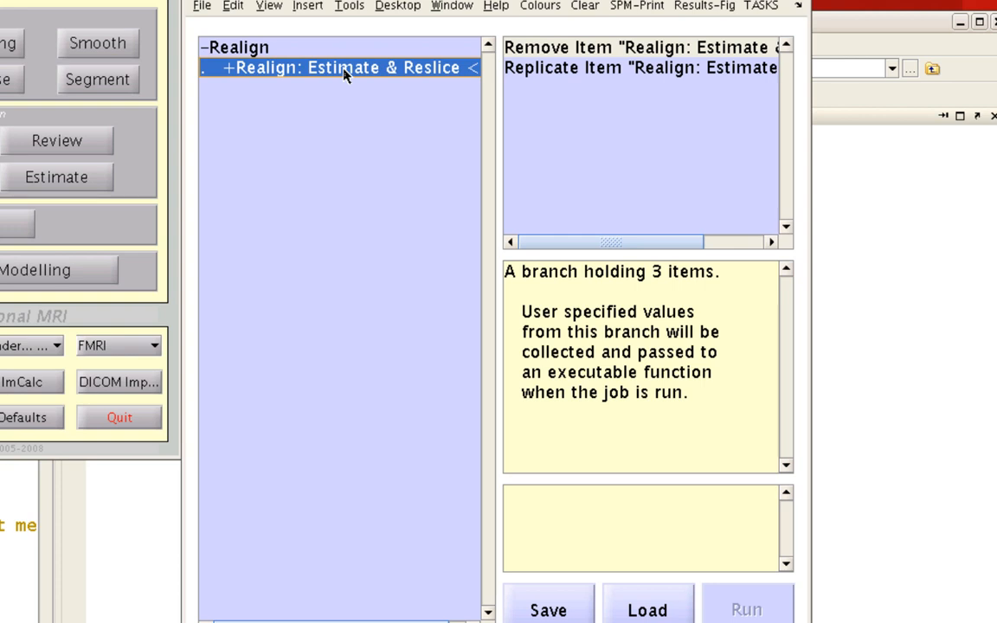
click(337, 68)
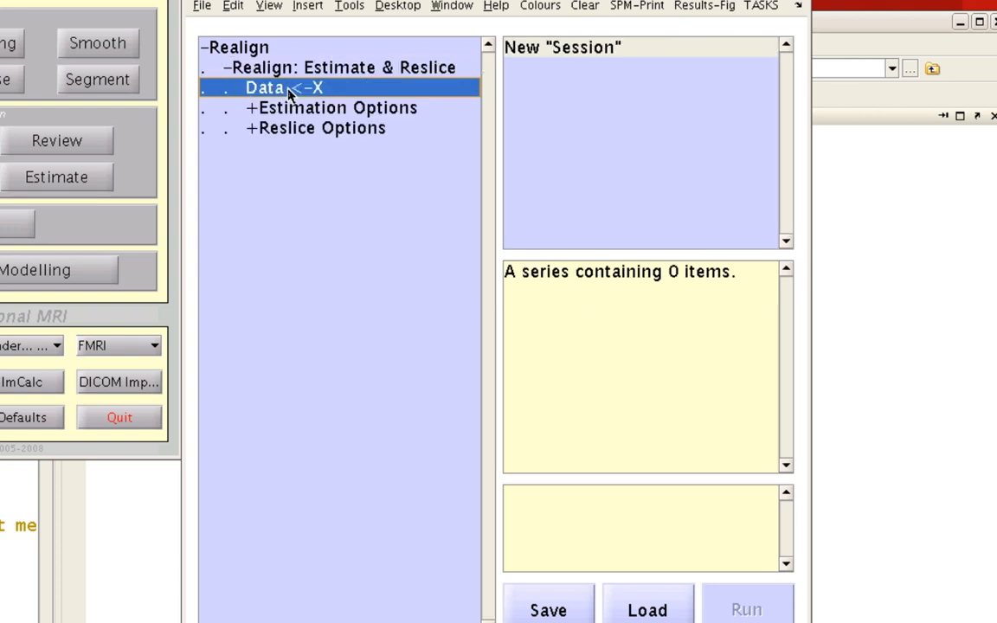
click(561, 48)
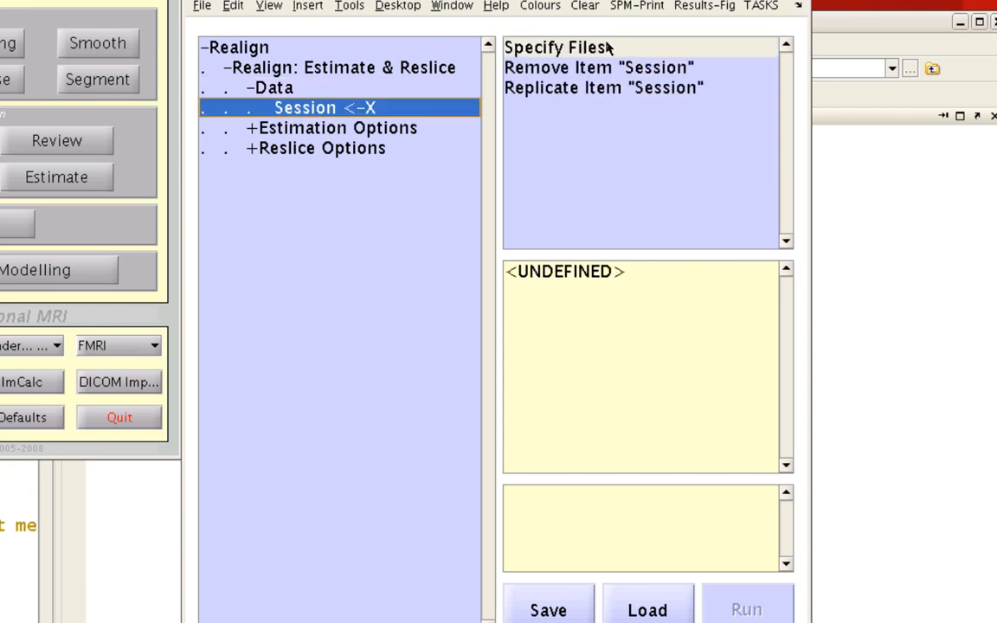
click(556, 47)
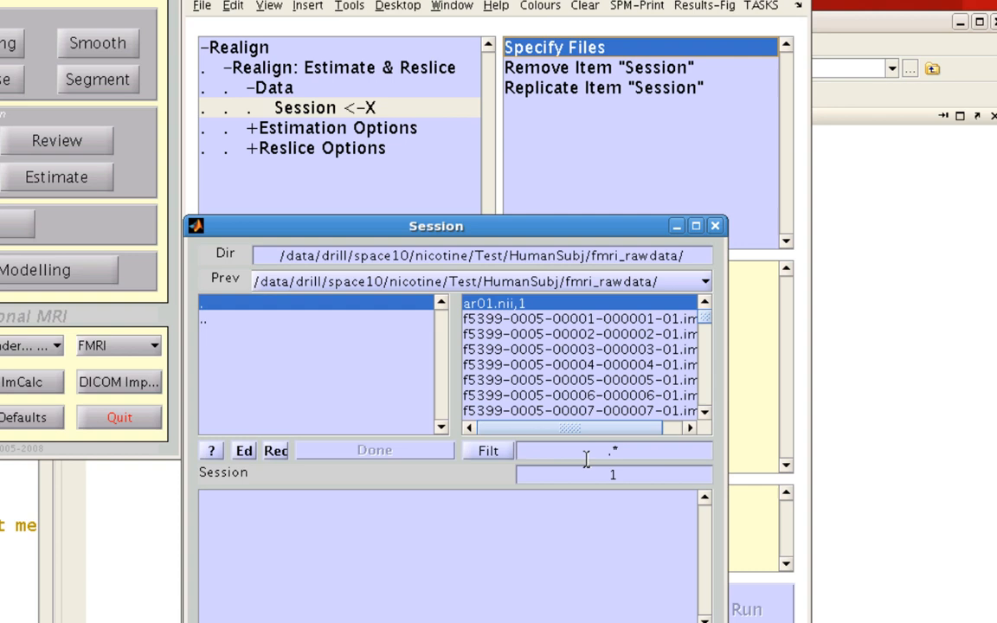
mouse_move(532, 334)
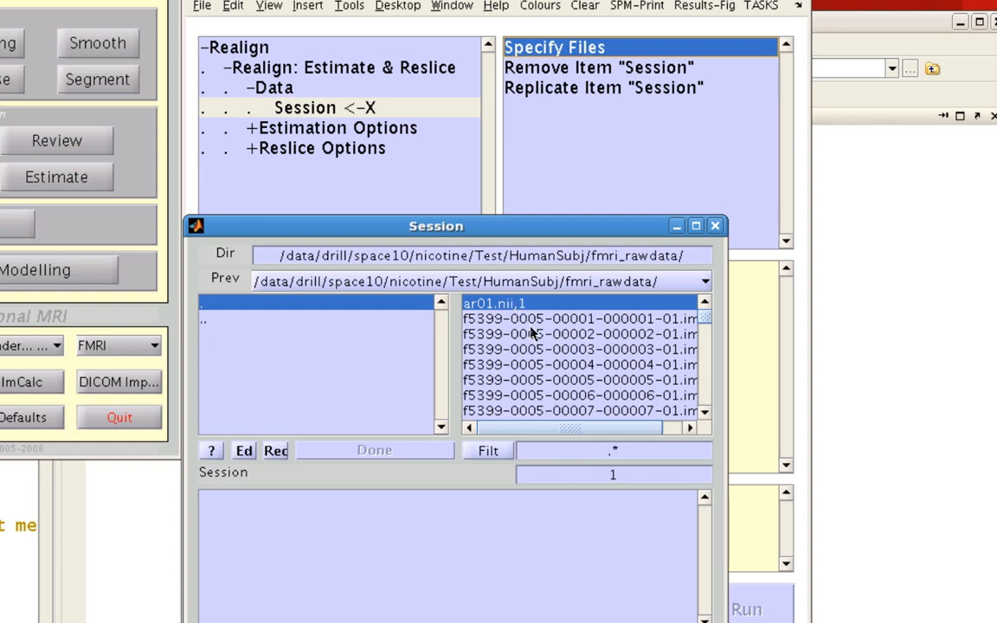
Filter files by ^ar01 and accept all 165 ar01.nii frames for the session
click(613, 449)
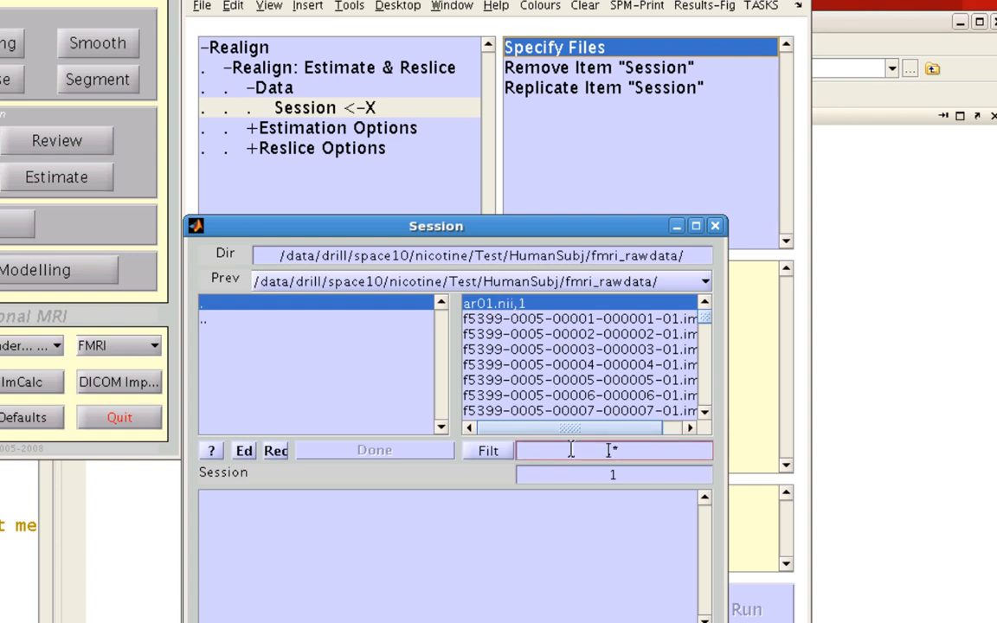
text(^ar01)
click(614, 474)
text(:165)
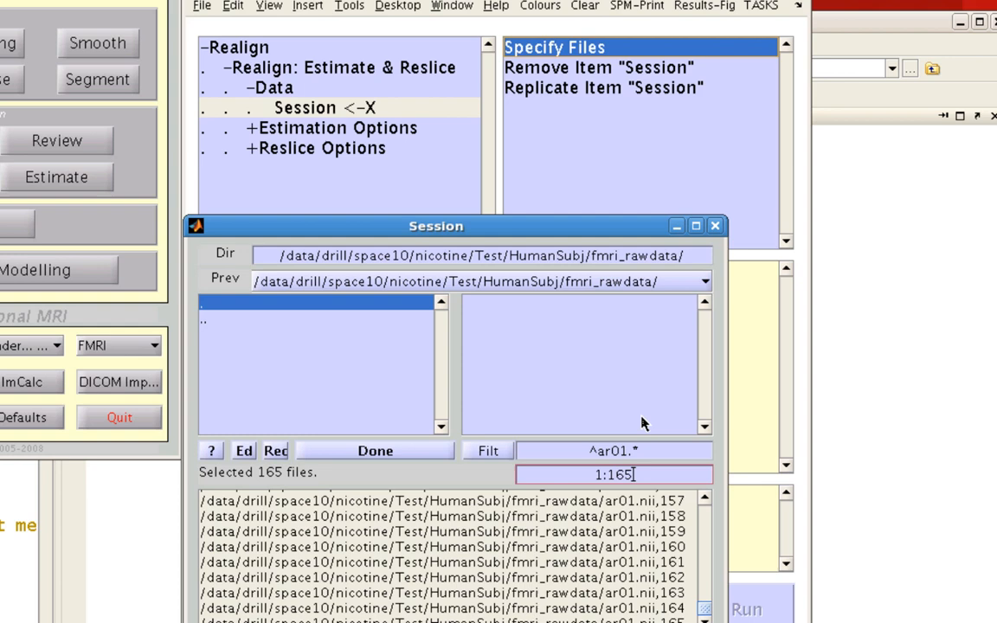
click(375, 450)
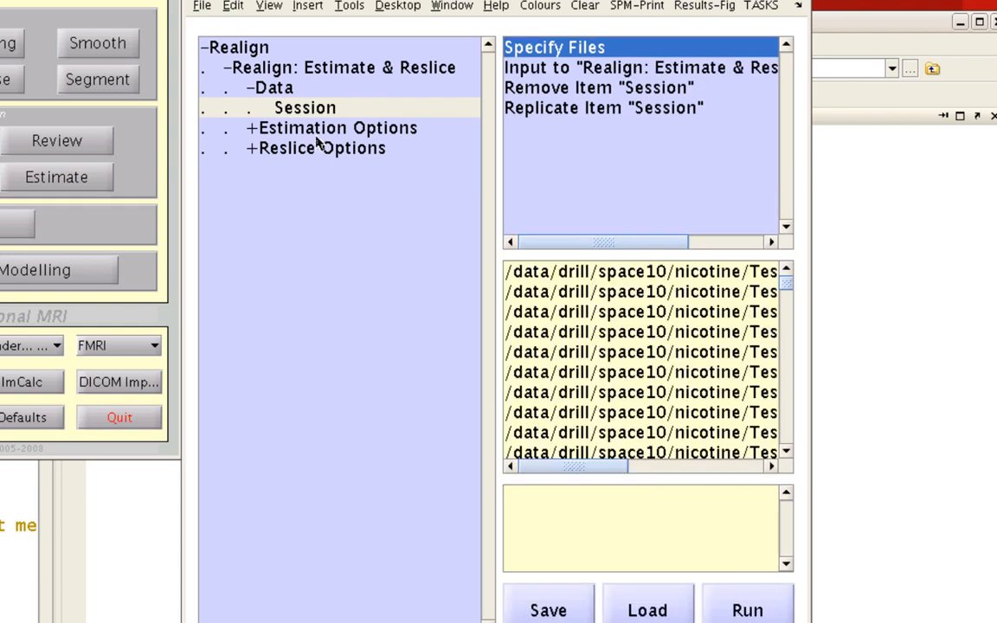
Change estimation interpolation from 2nd Degree to 5th Degree B-Spline
click(333, 128)
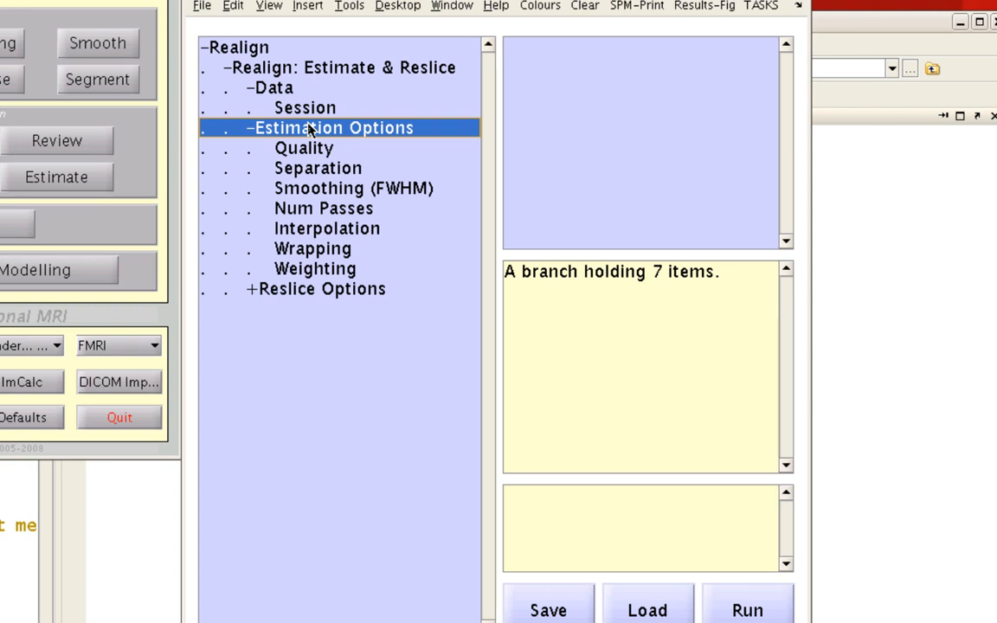
mouse_move(311, 139)
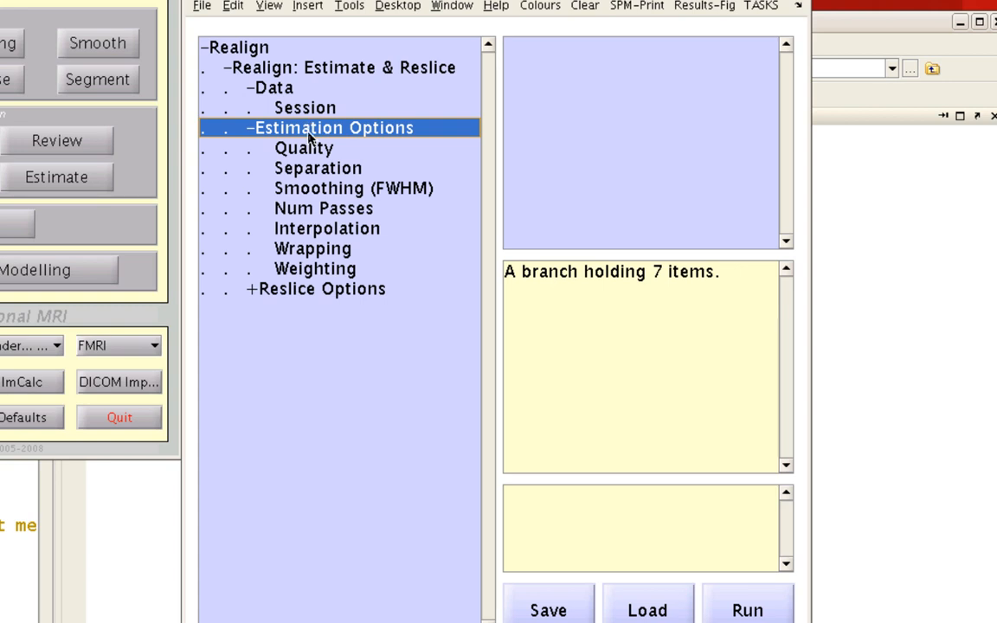
click(326, 227)
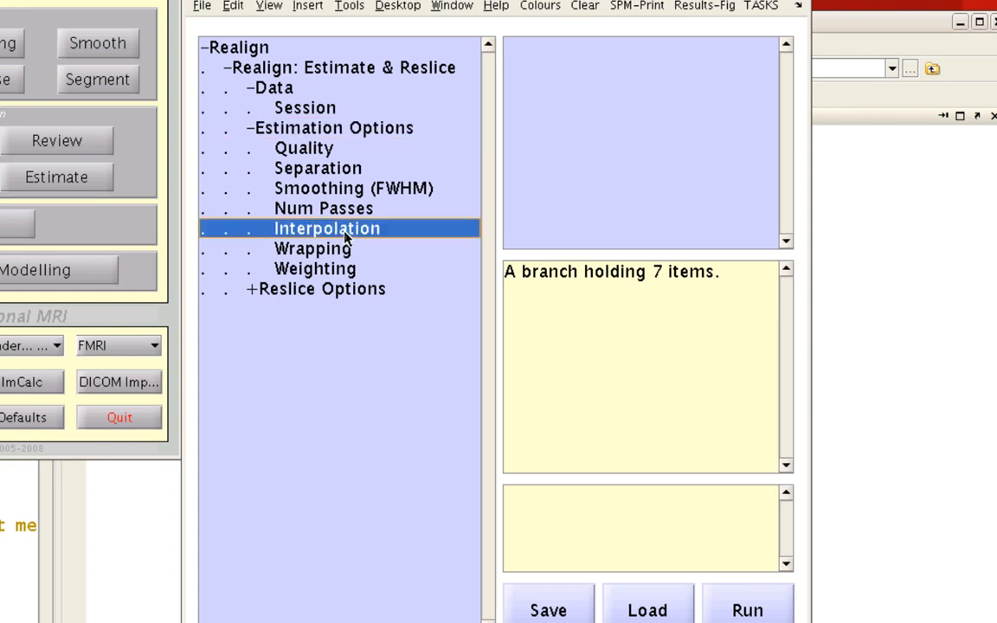
click(326, 227)
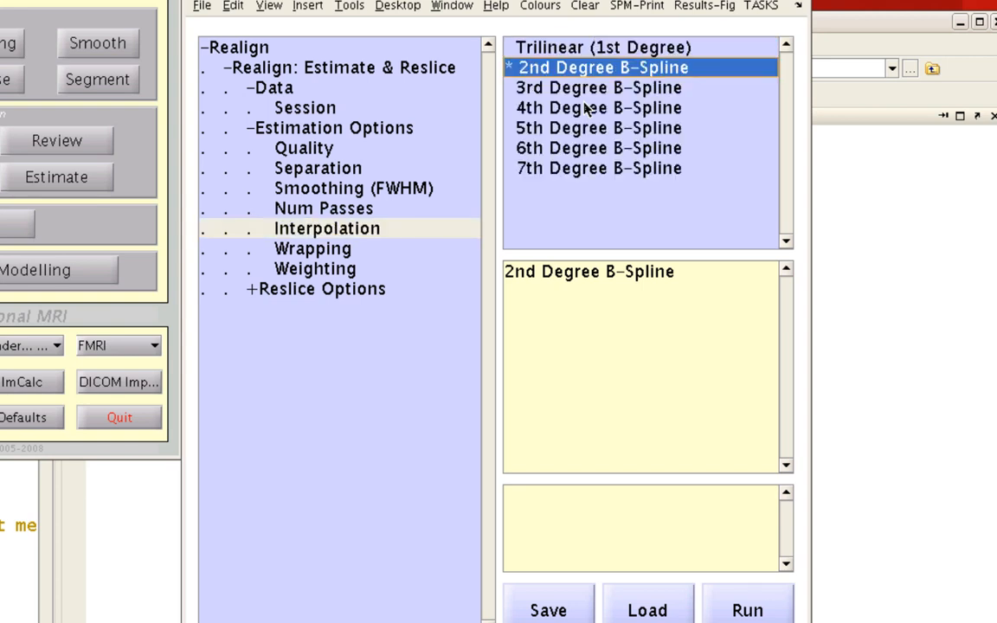
mouse_move(364, 143)
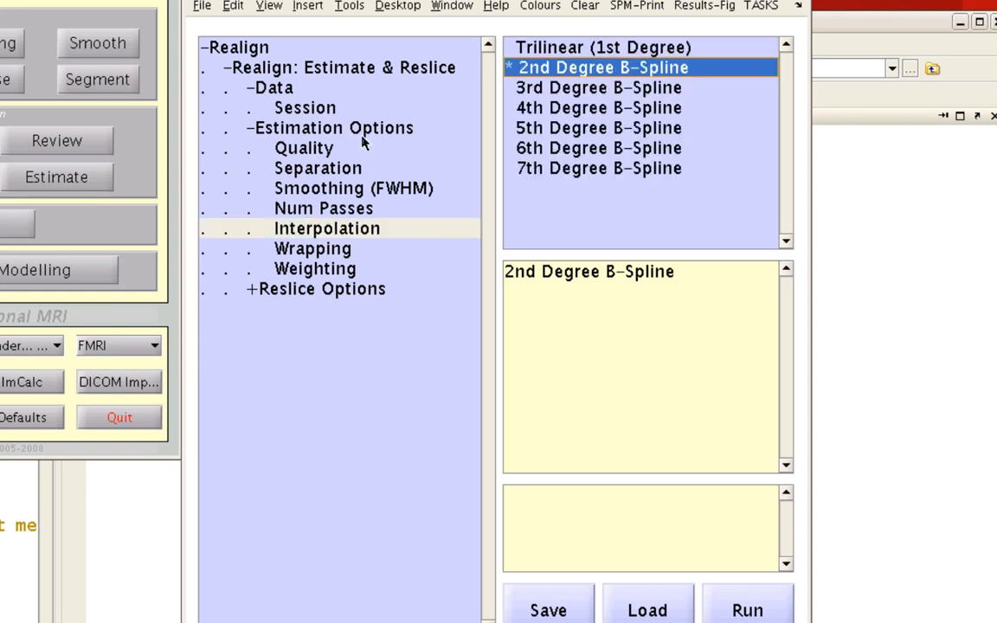
mouse_move(362, 273)
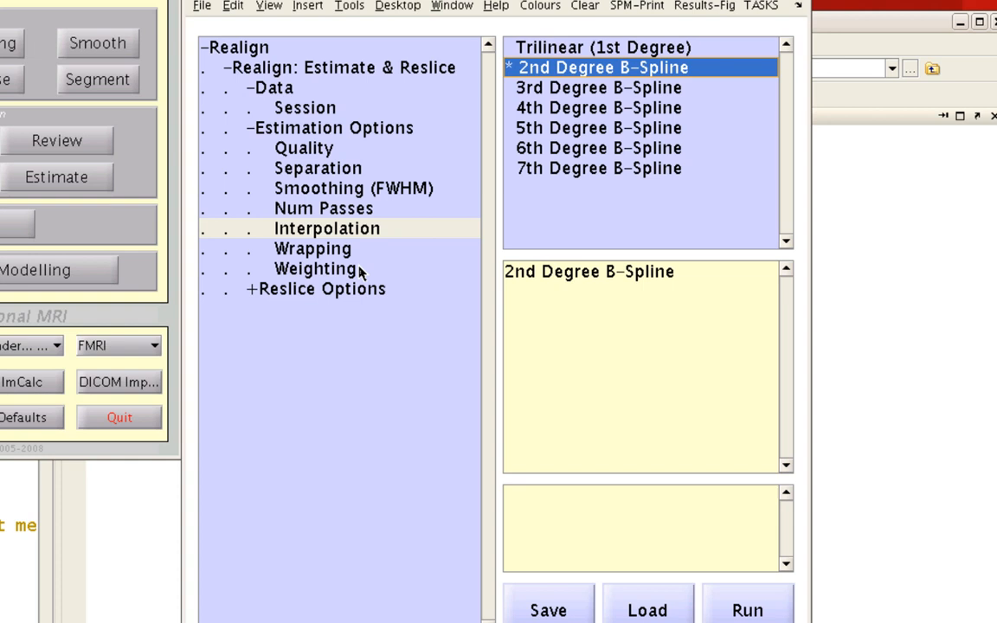
mouse_move(593, 82)
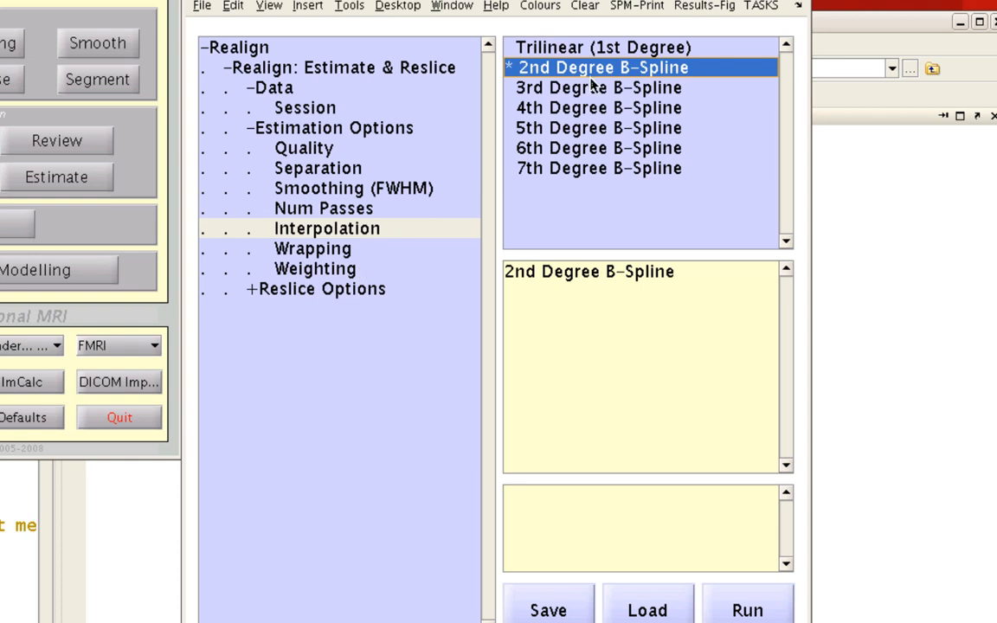
click(598, 127)
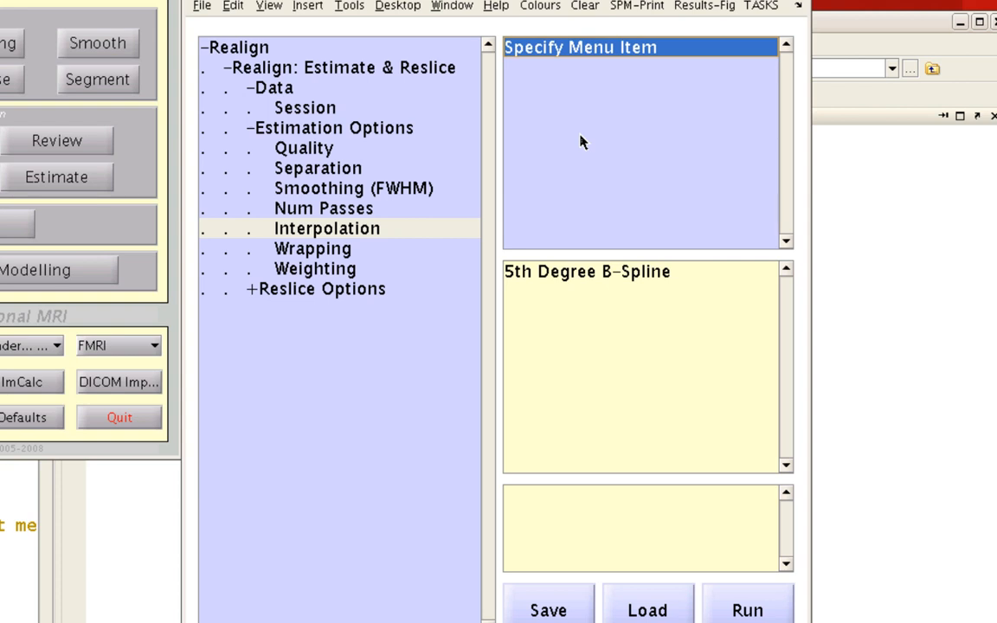
mouse_move(649, 512)
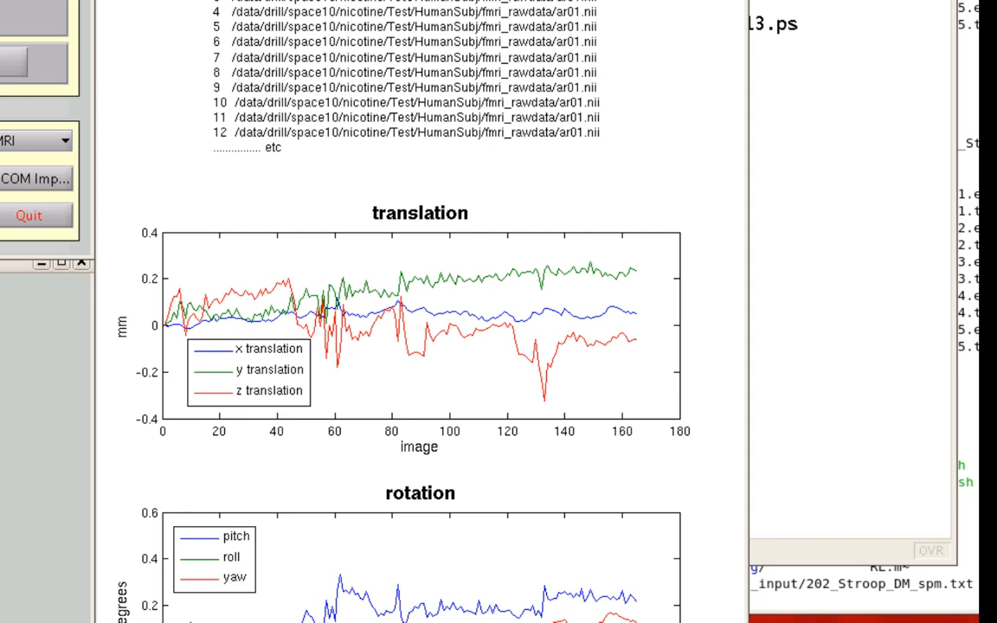
mouse_move(483, 390)
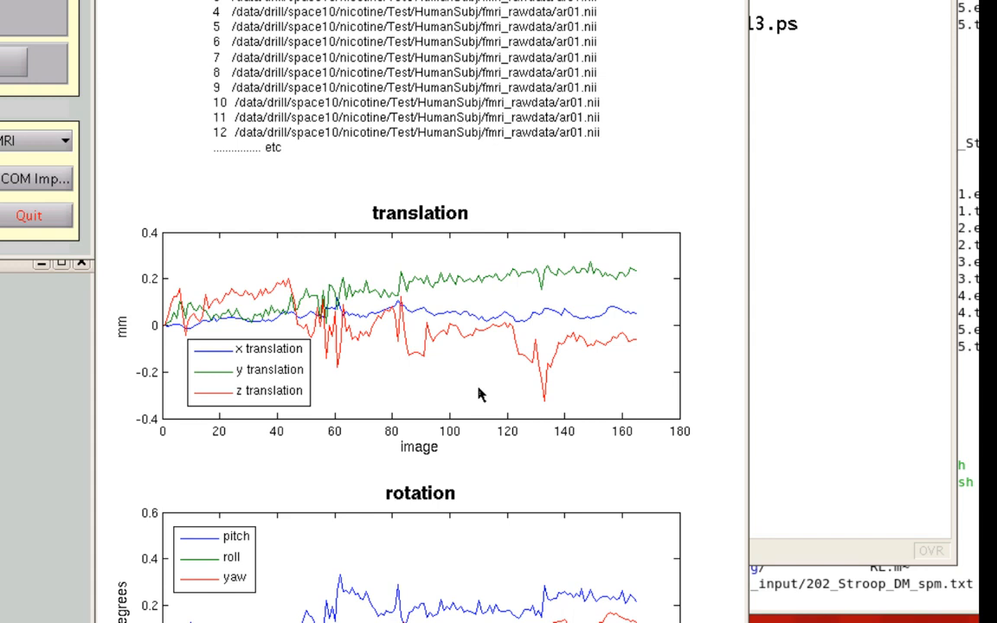
Scroll the Graphics window to view translation and rotation plots for 165 images
scroll(down, 3)
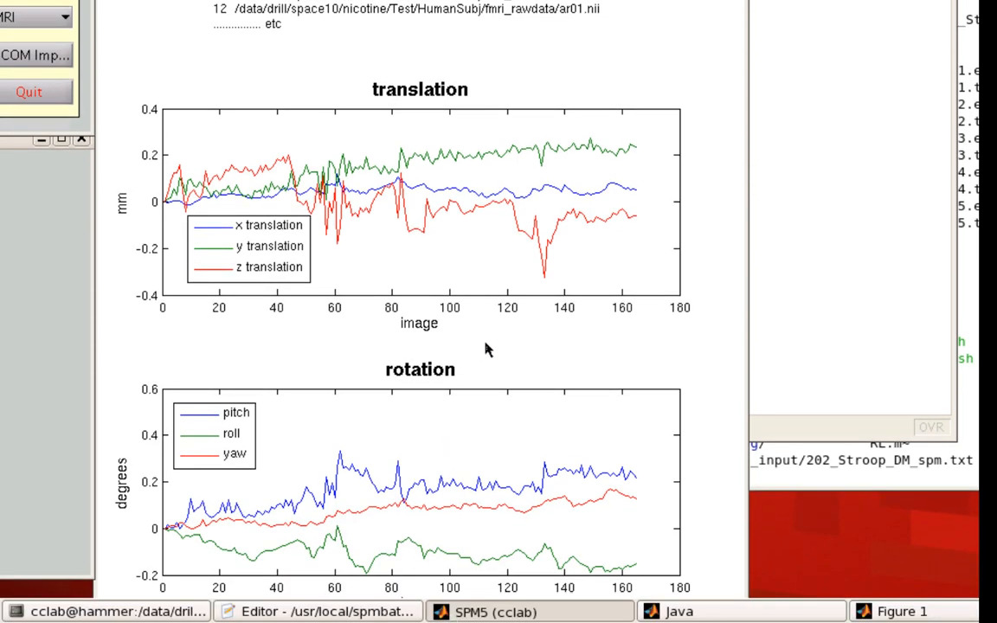
mouse_move(181, 192)
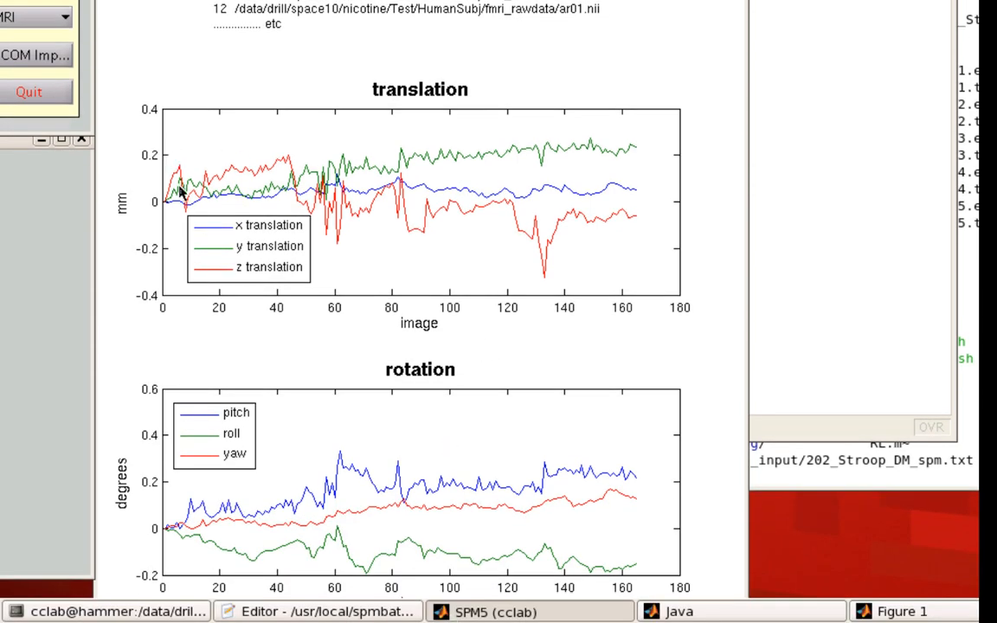
mouse_move(180, 202)
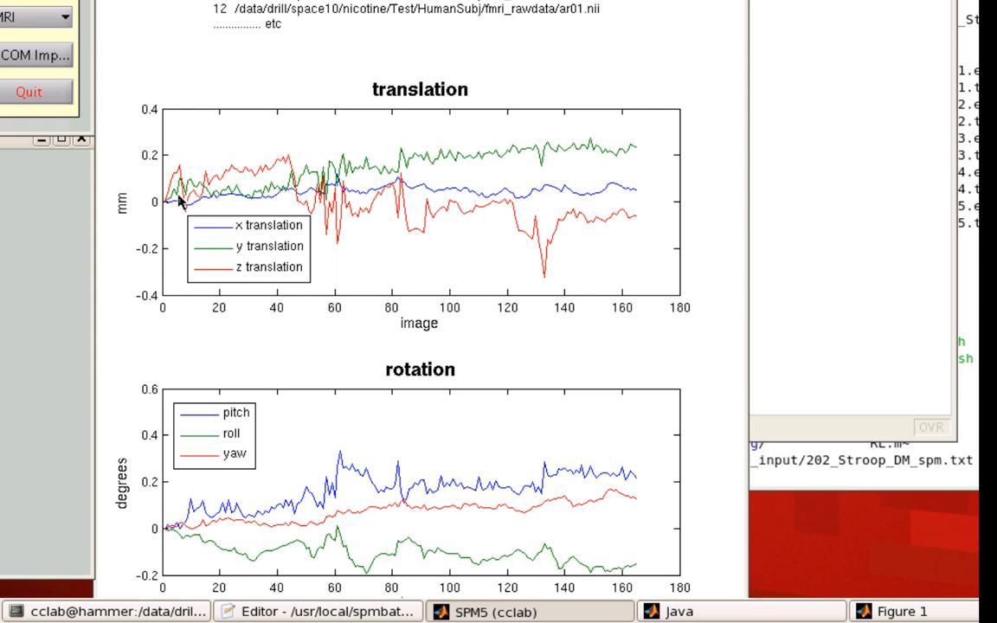
mouse_move(333, 259)
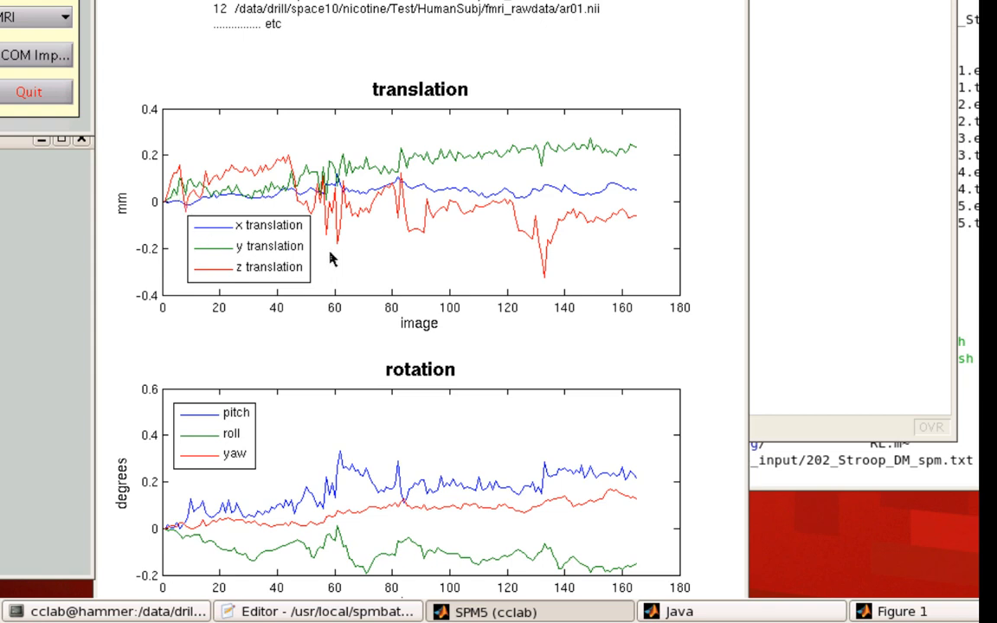
mouse_move(364, 420)
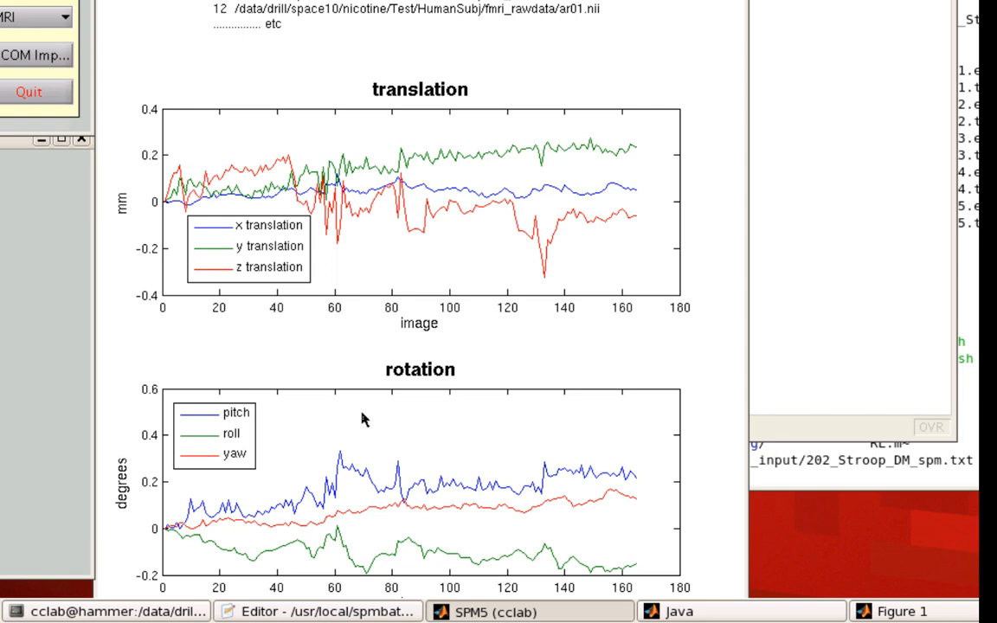
mouse_move(852, 158)
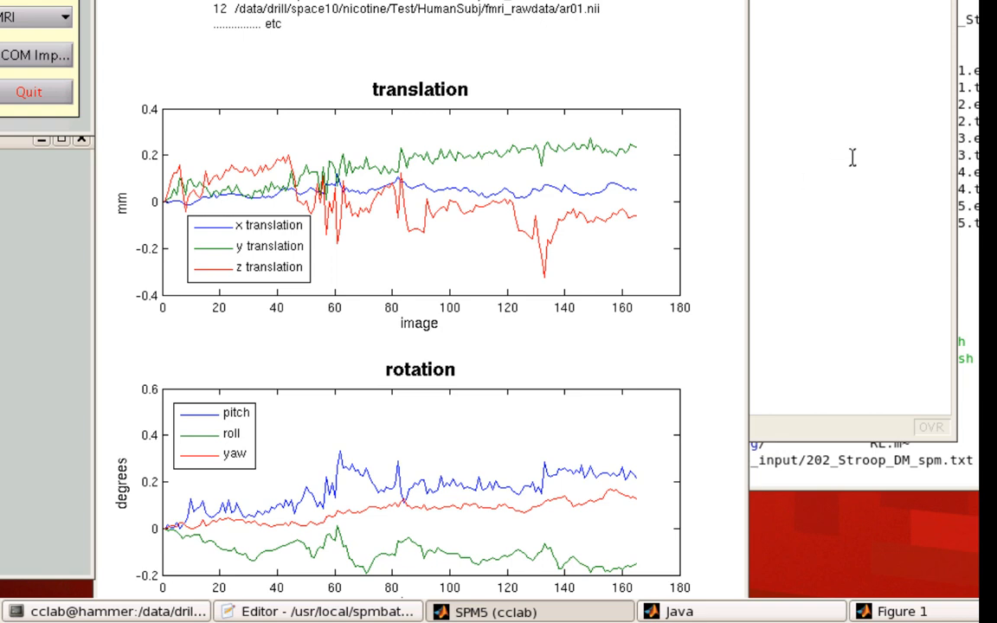